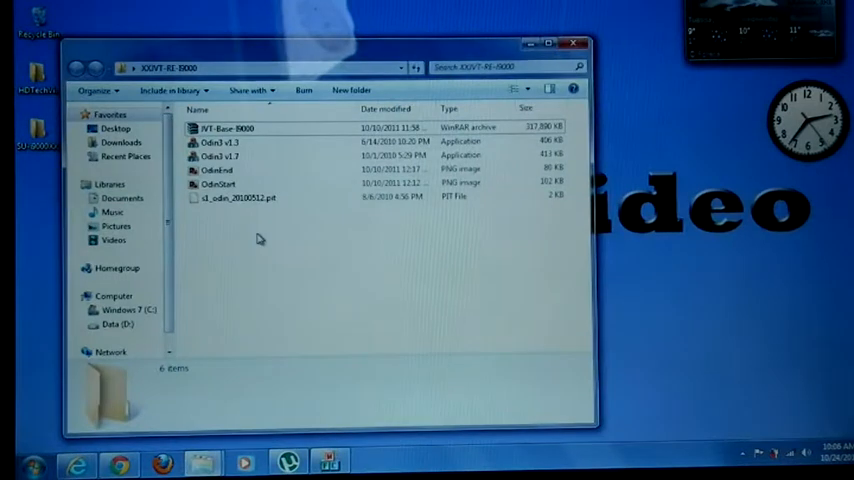
Load s1_odin_20100512.pit from the Desktop firmware folder as Odin3's PIT file.
left_click(220, 142)
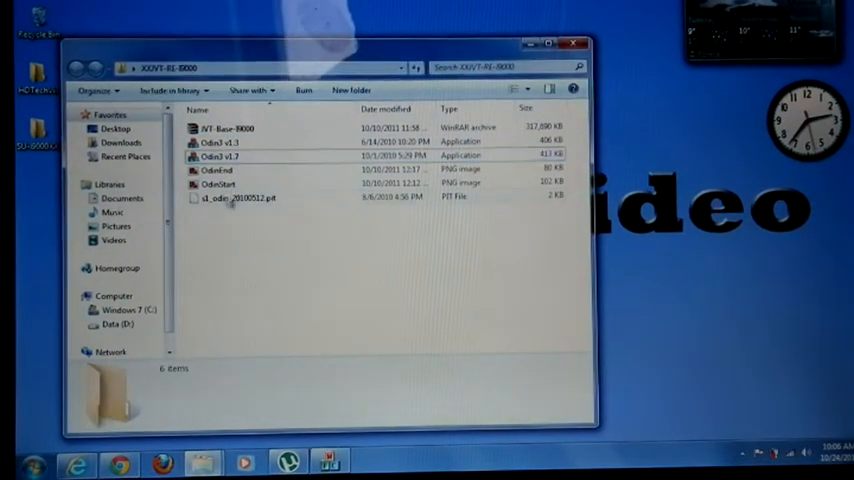
left_click(217, 184)
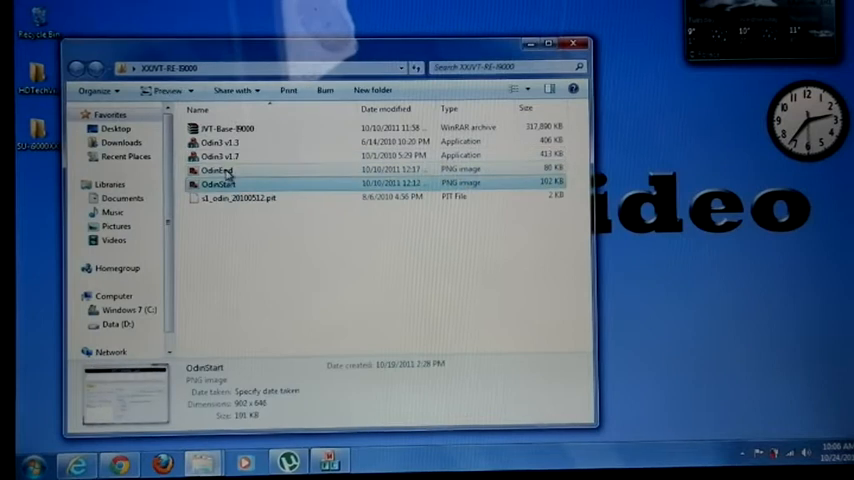
double_click(217, 170)
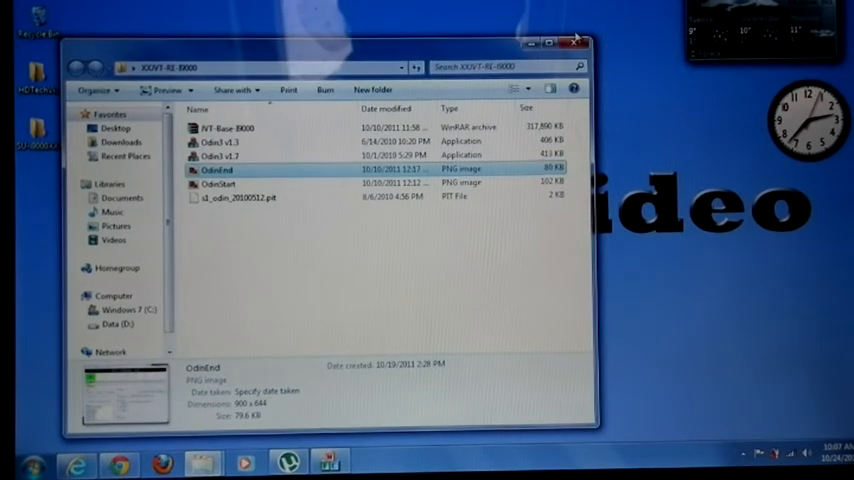
left_click(218, 155)
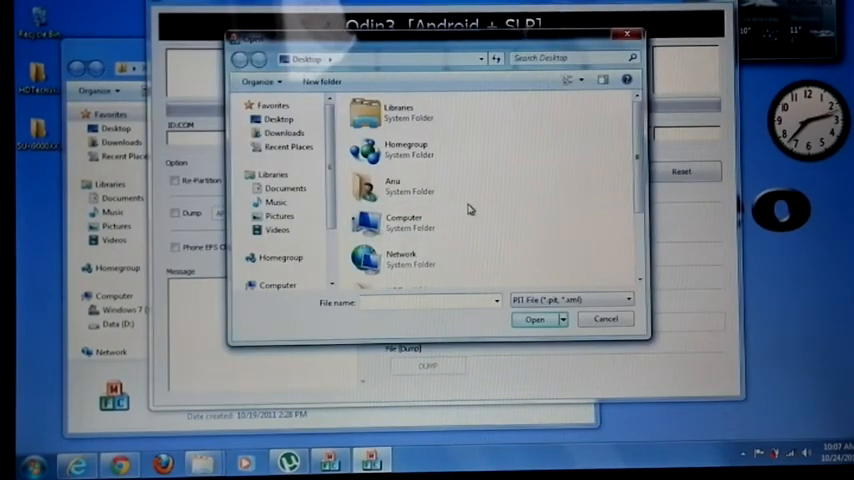
scroll("down", 3)
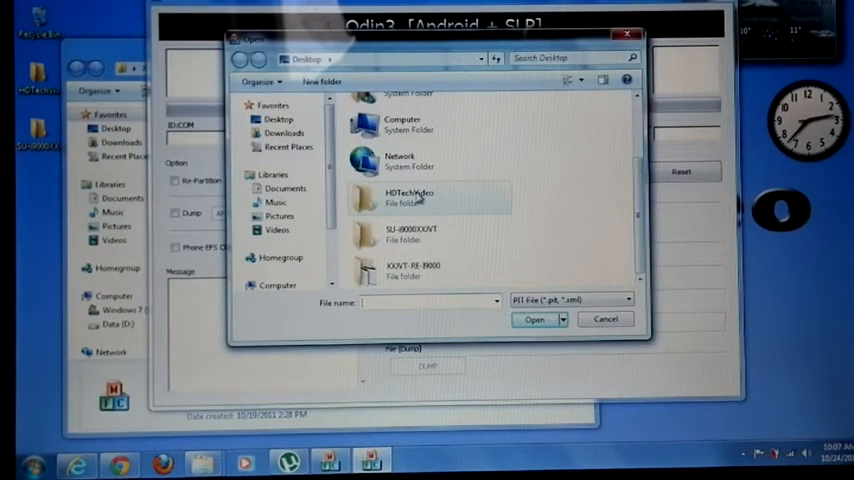
double_click(411, 268)
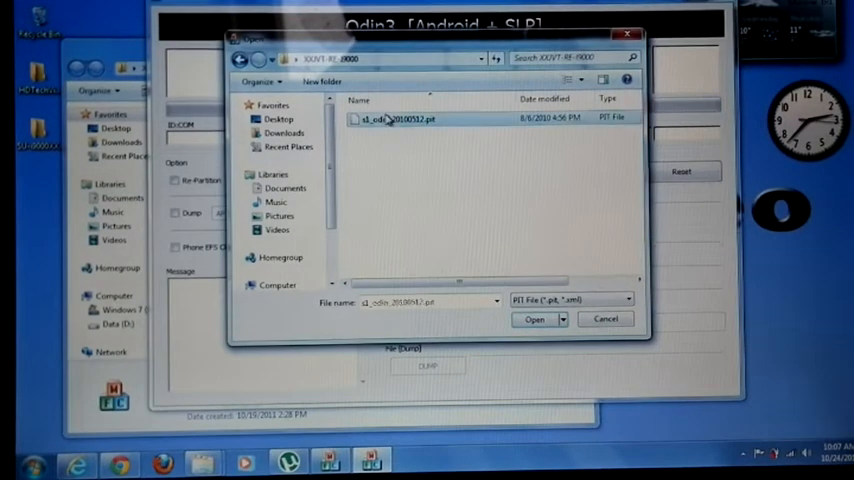
left_click(534, 319)
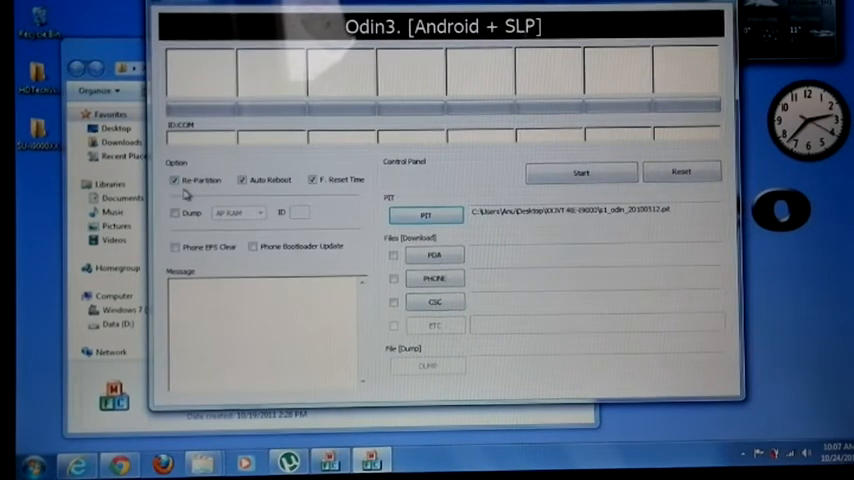
Select JVT-Base-I9000.tar as the PDA firmware, with the phone detected on COM5.
left_click(435, 255)
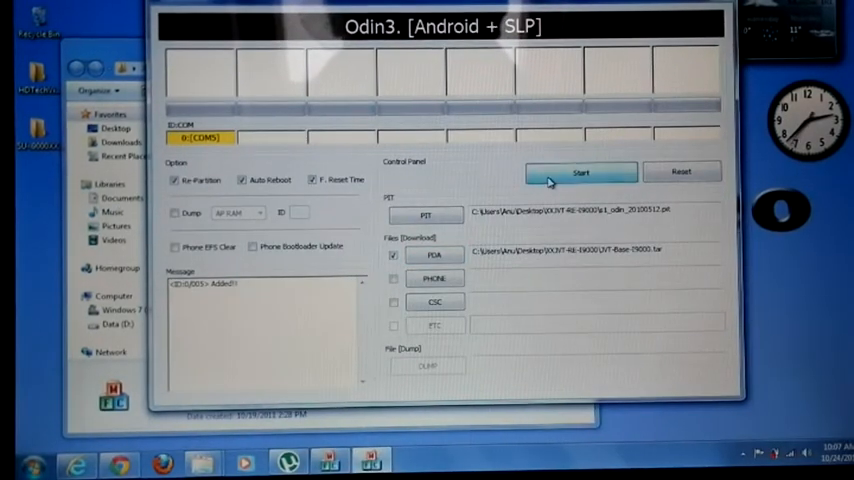
Start flashing the s1_odin PIT and JVT-Base-I9000 firmware to the phone.
left_click(581, 171)
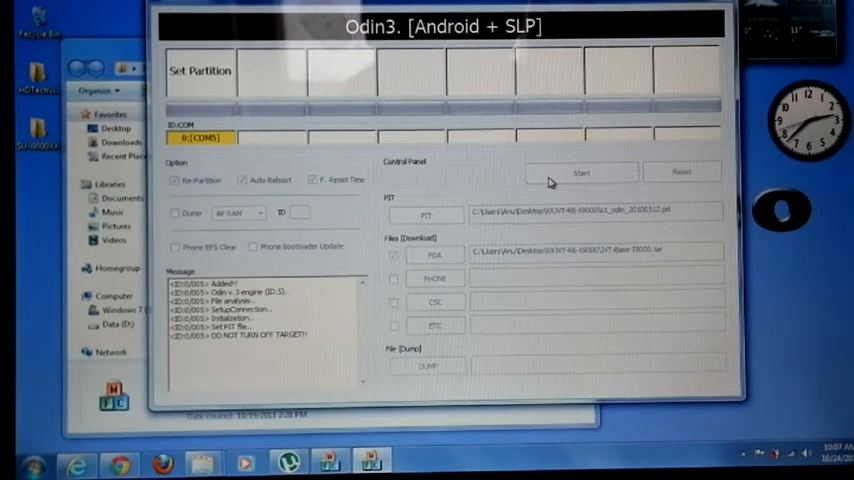
left_click(583, 171)
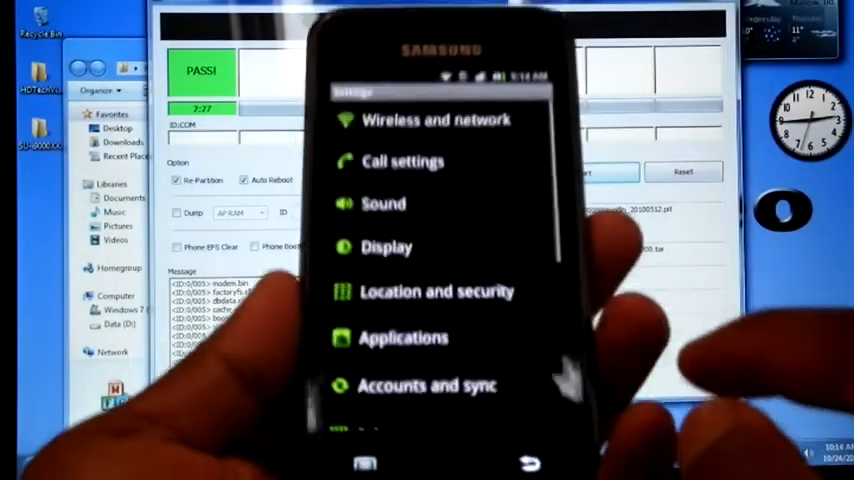
Open About phone in the phone's Settings to confirm firmware 2.3.5.
scroll("down", 3)
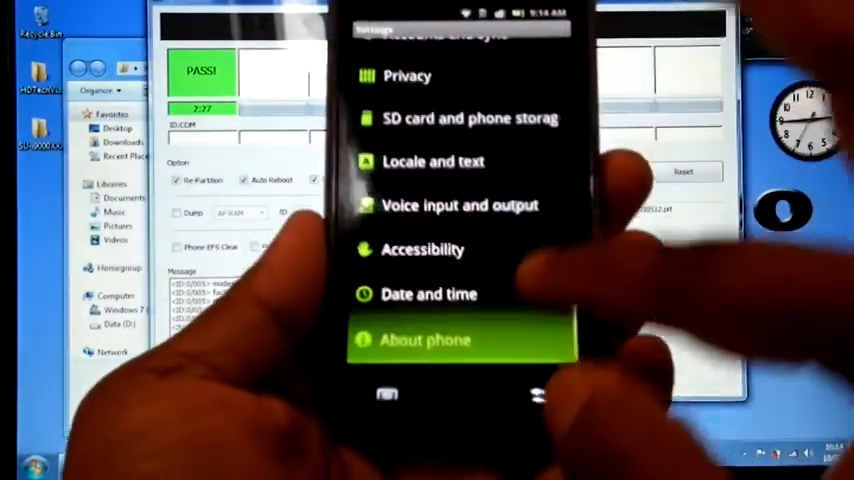
left_click(424, 339)
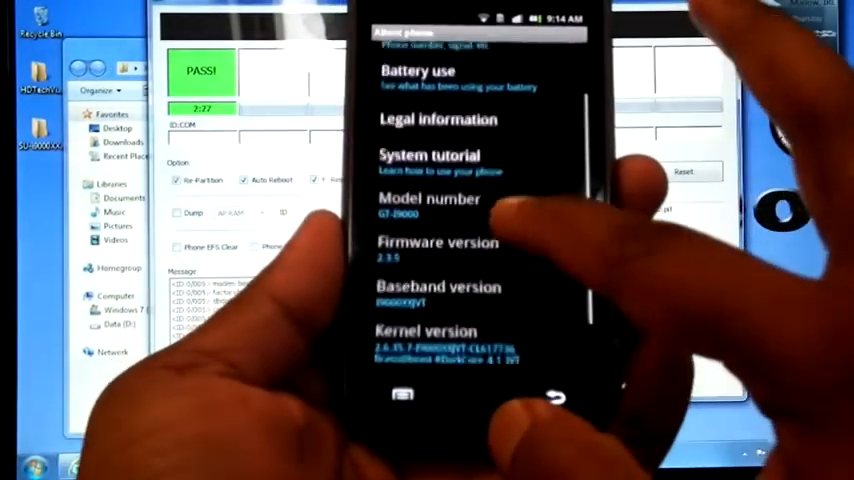